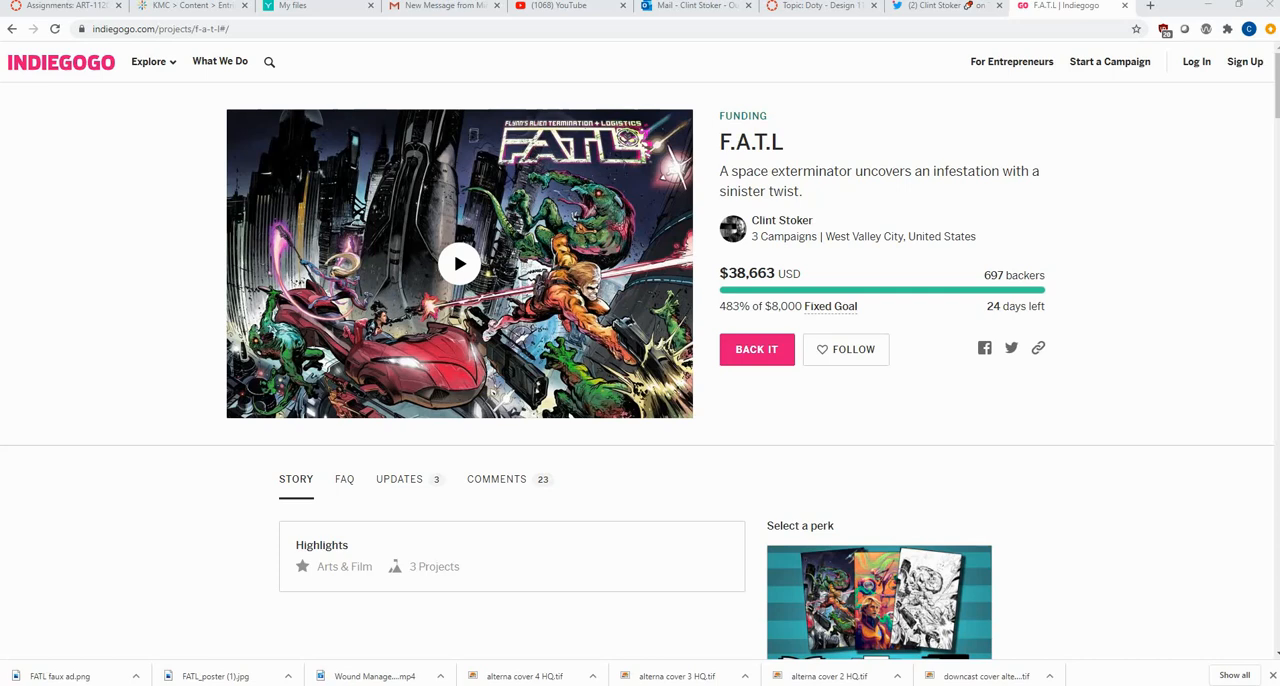
mouse_move(680, 190)
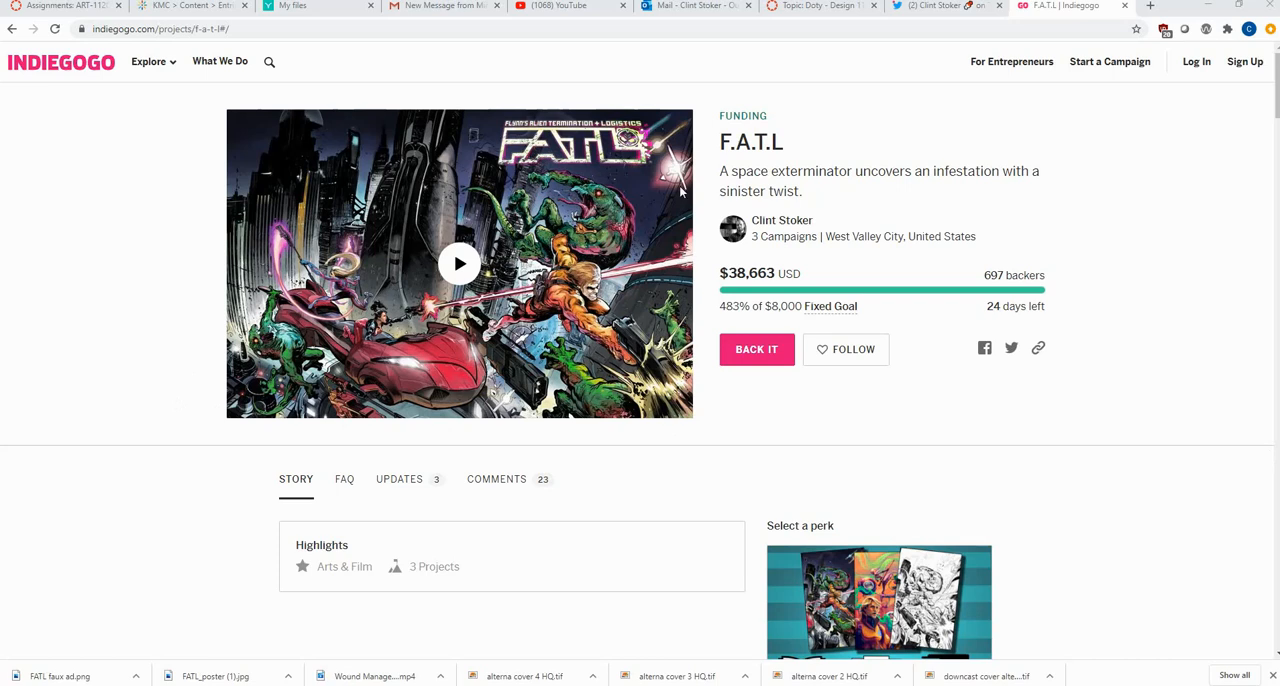
mouse_move(708, 118)
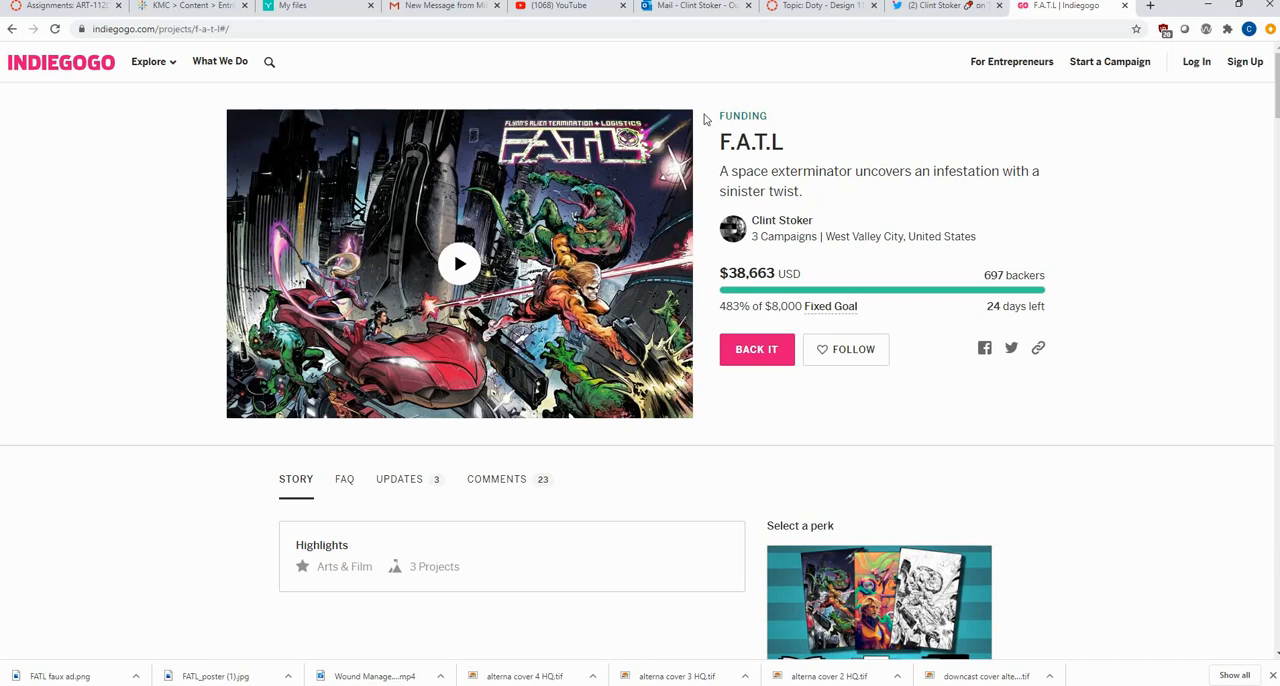
mouse_move(798, 278)
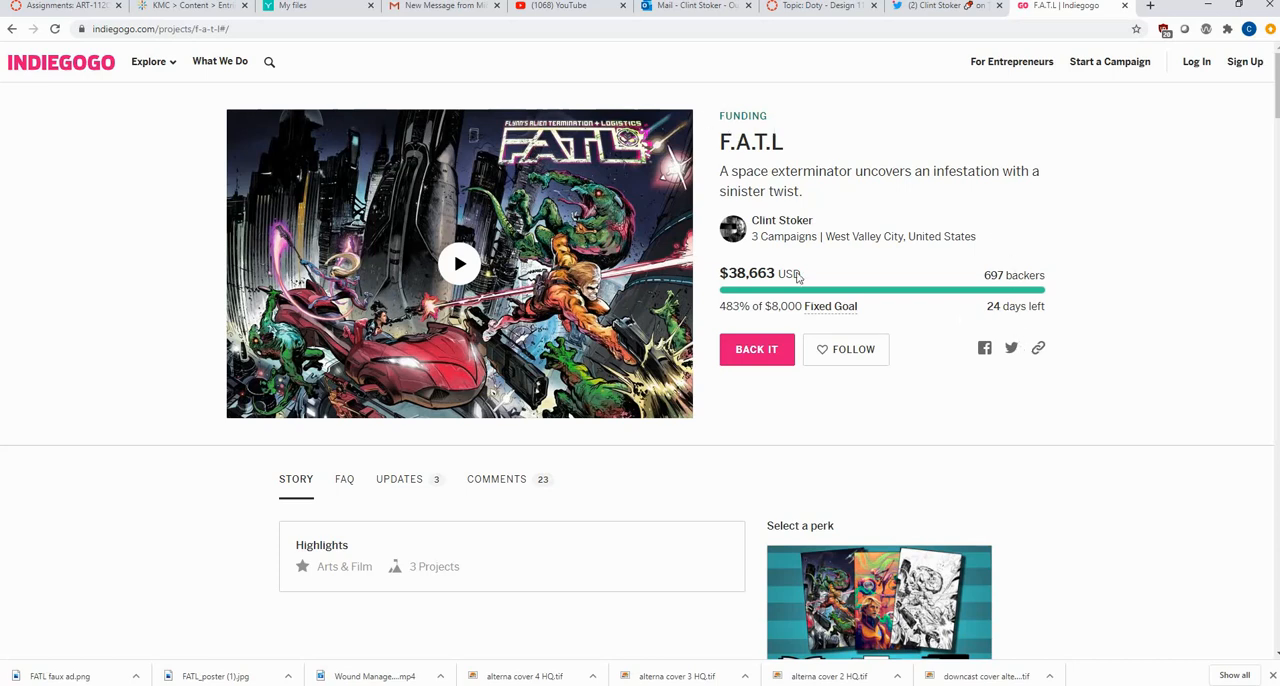
mouse_move(716, 278)
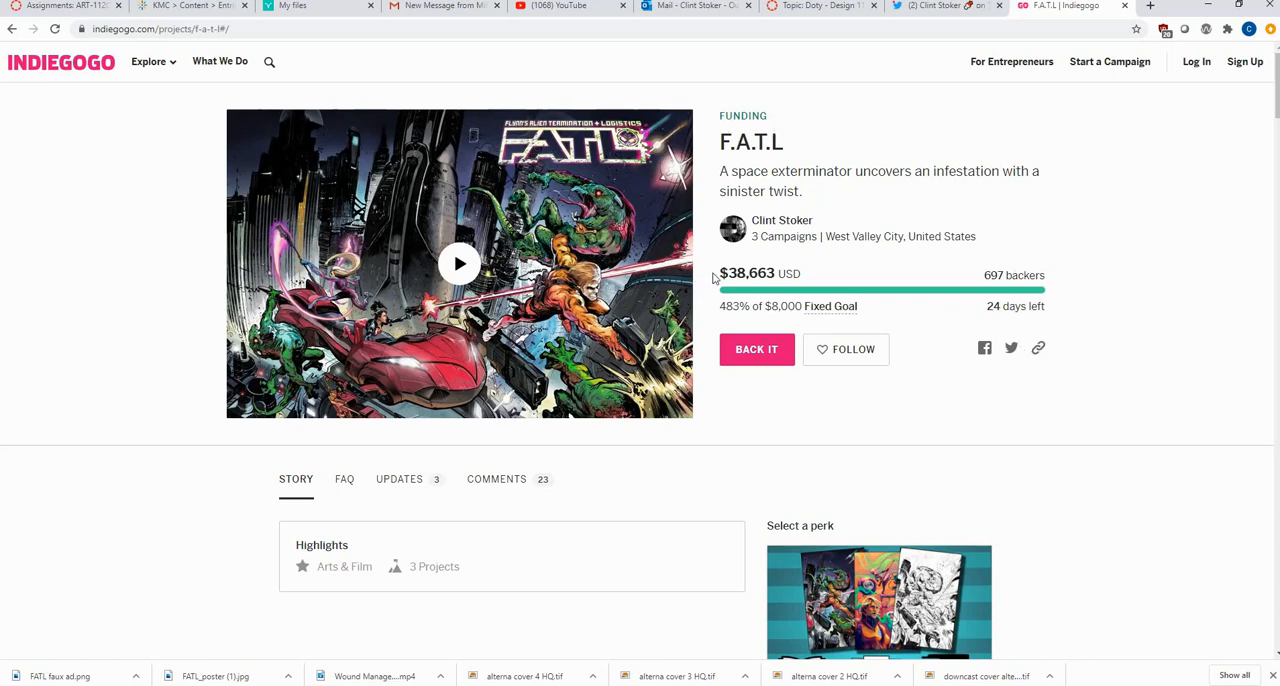
mouse_move(1000, 296)
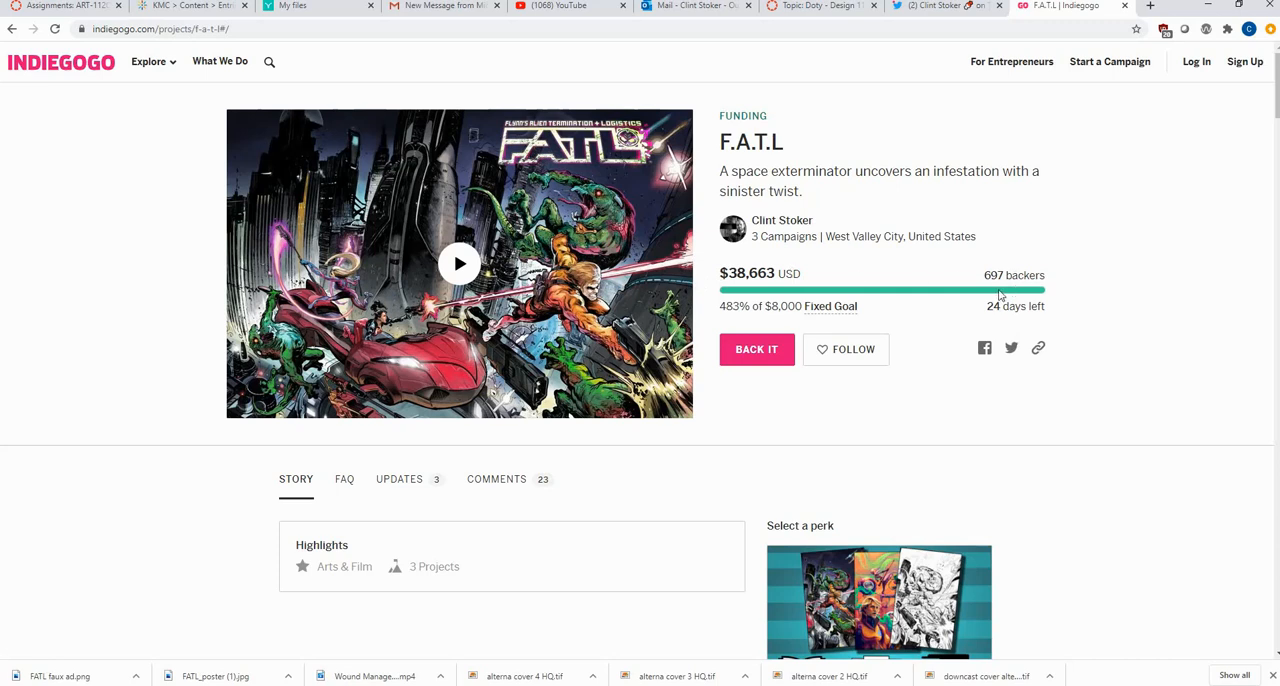
mouse_move(1004, 290)
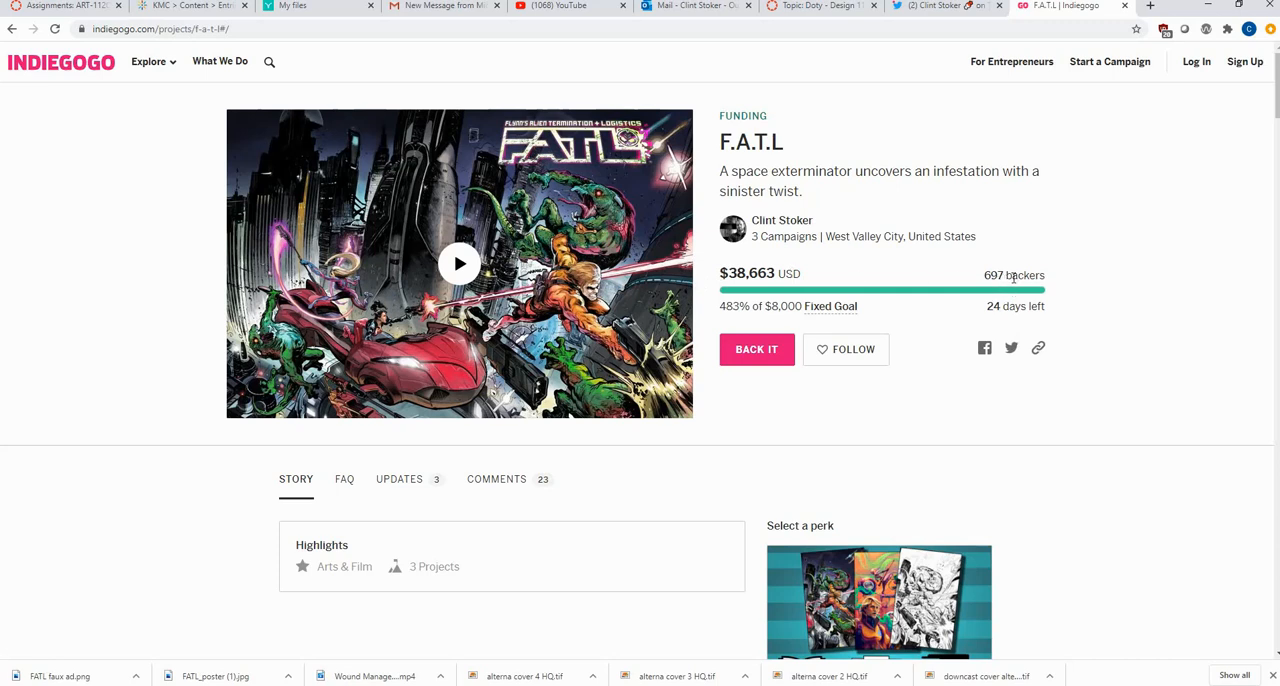
mouse_move(1108, 280)
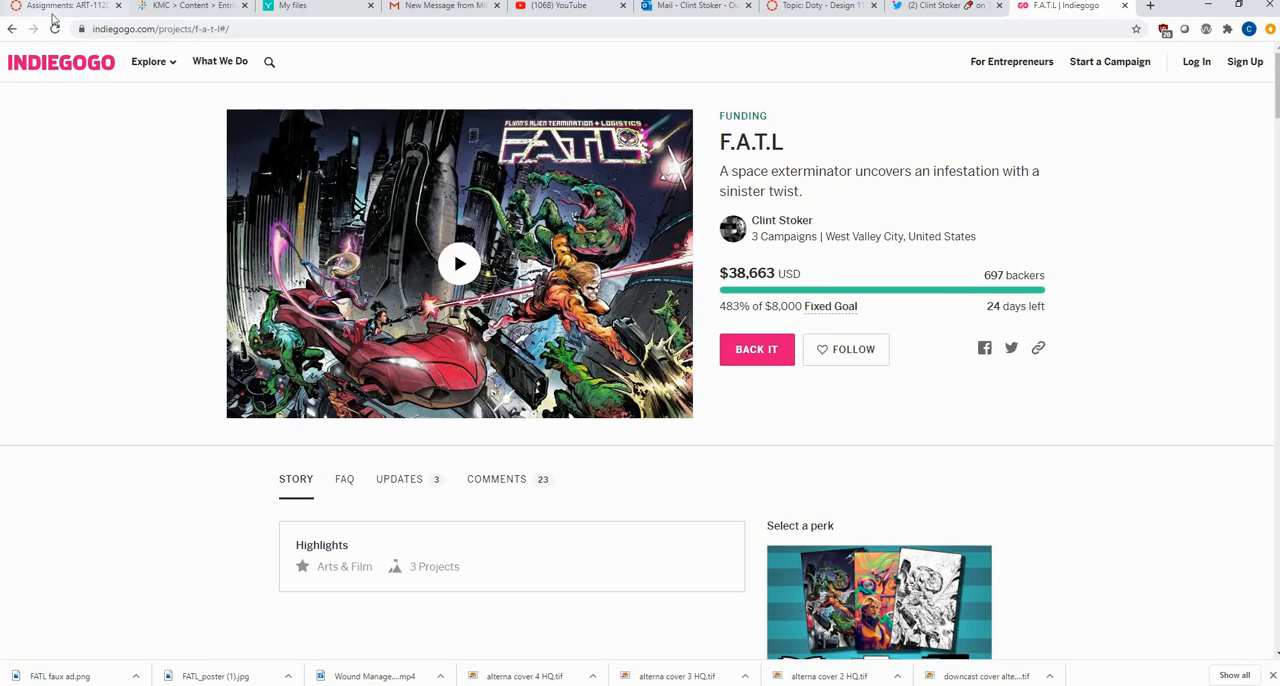
Bring up Clint Stoker's tweet about finishing his second book with the Indiegogo campaign link.
click(56, 28)
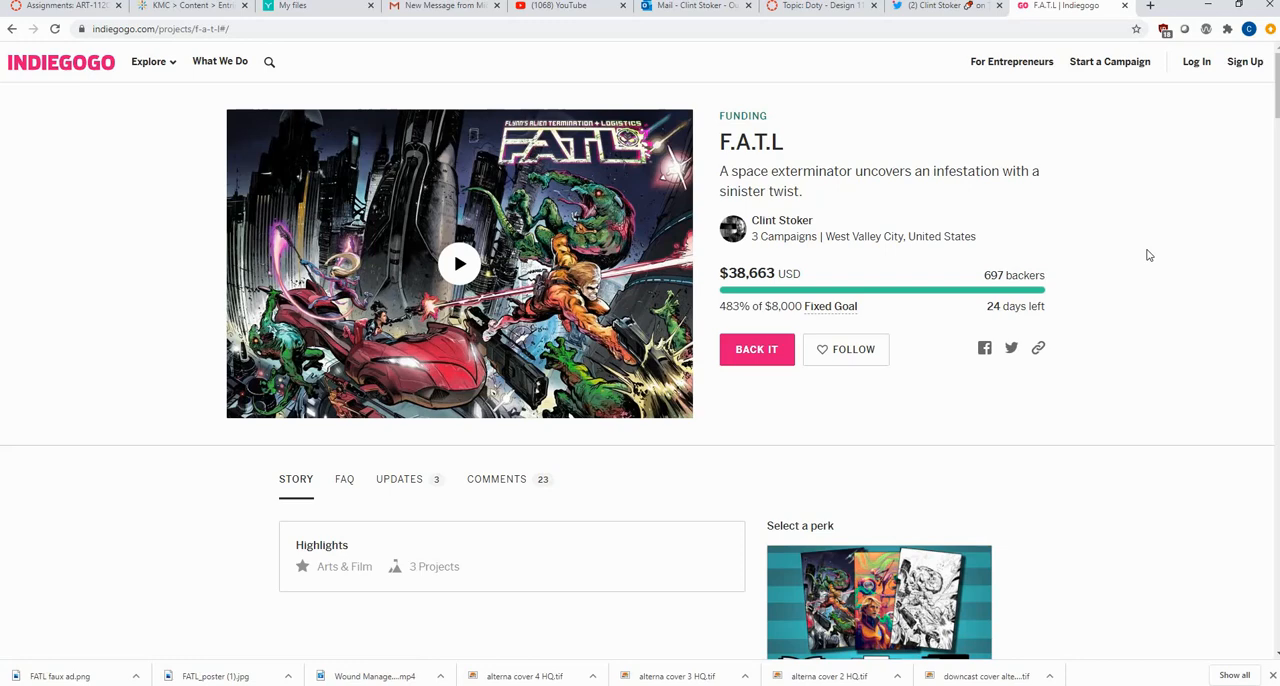
mouse_move(940, 6)
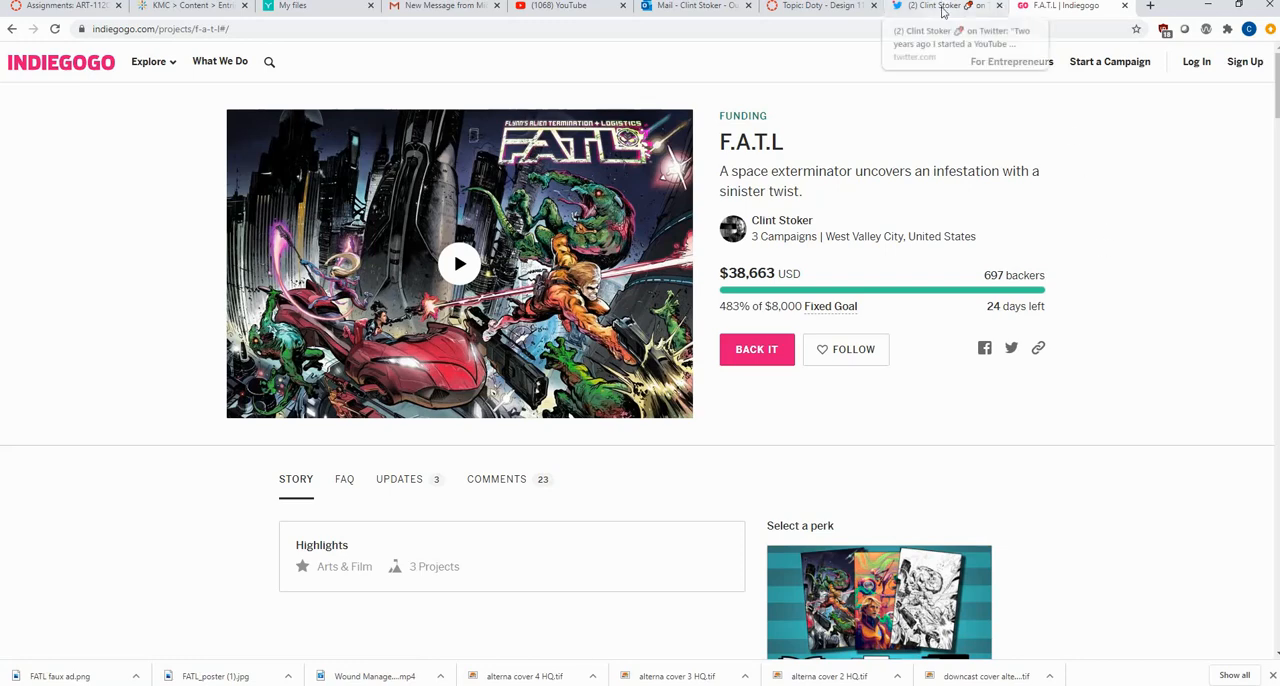
click(940, 6)
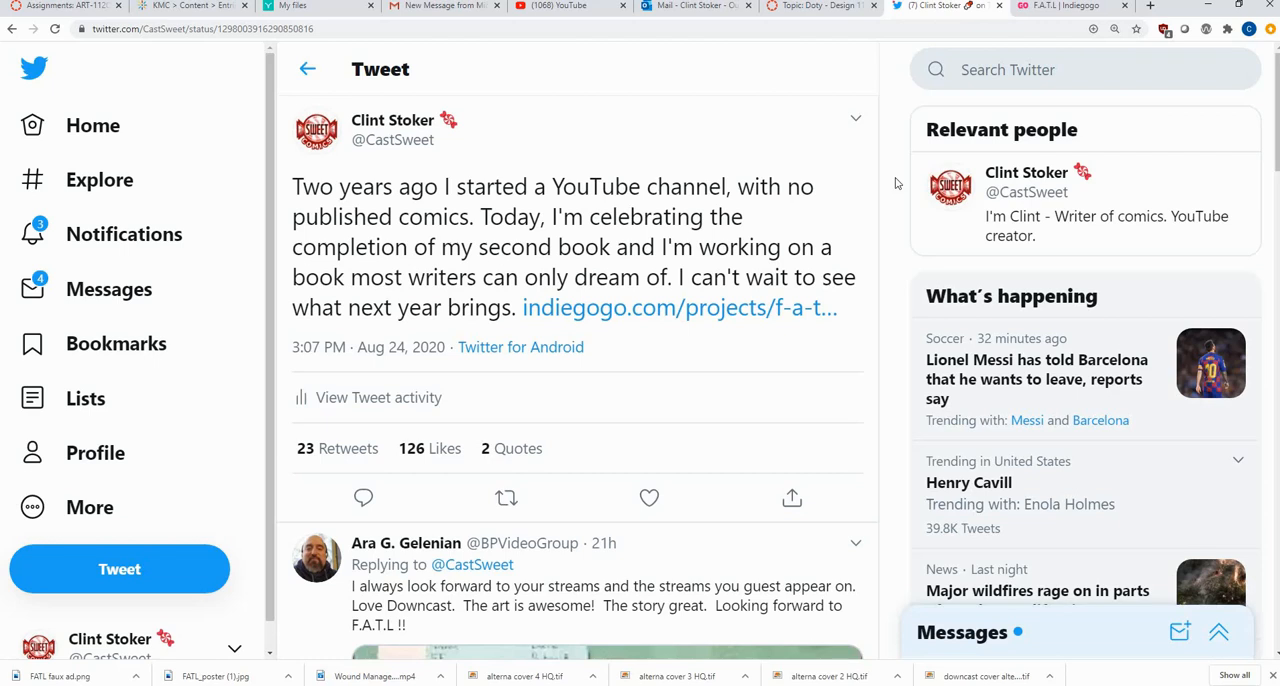
click(648, 496)
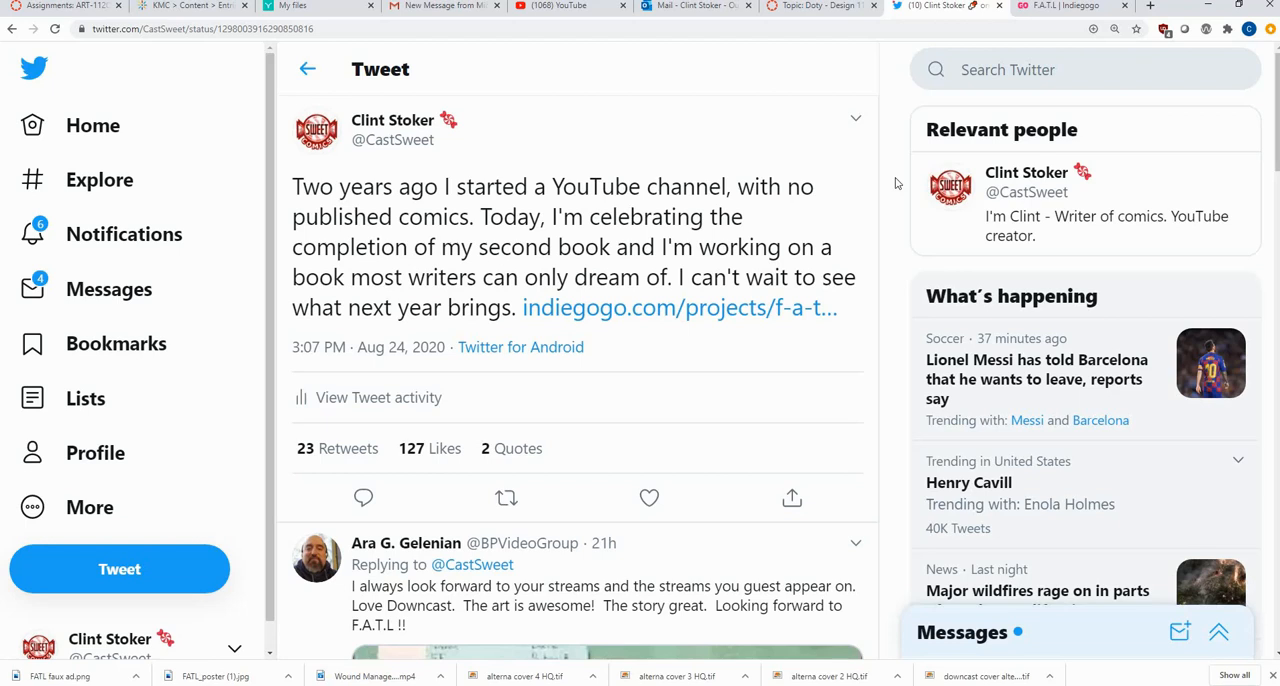
click(648, 498)
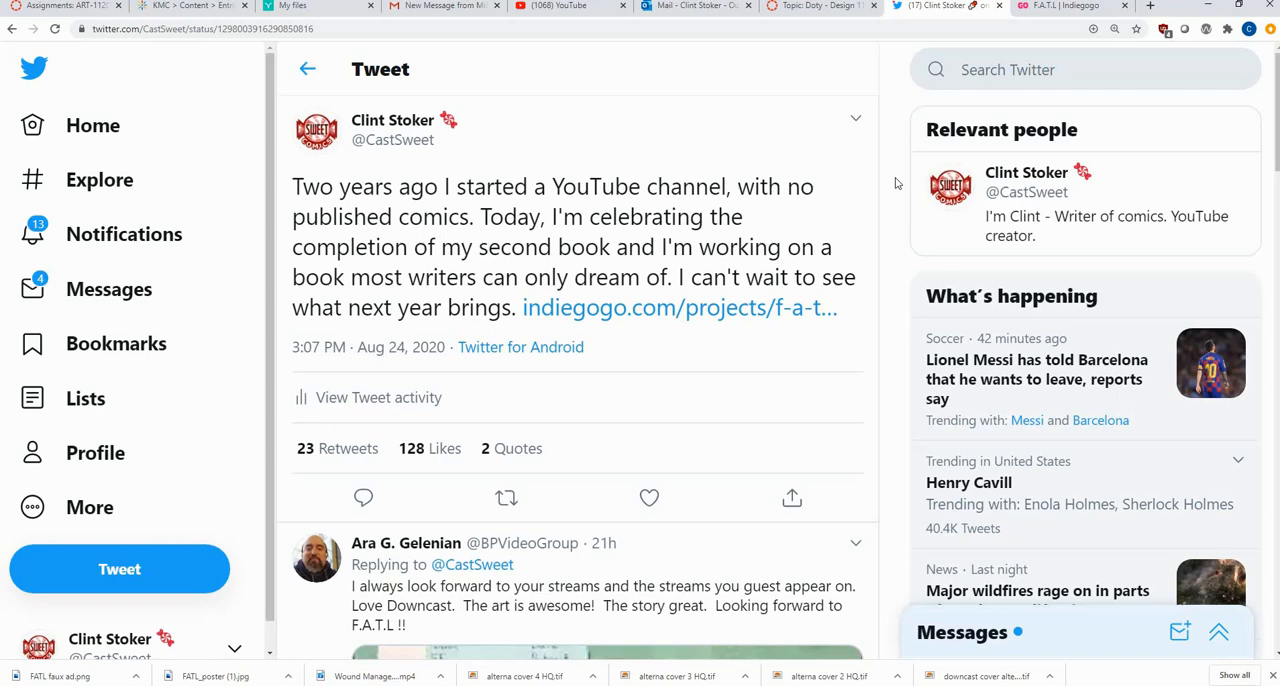
Browse down the F.A.T.L campaign page through the reward tiers and comic page artwork.
click(680, 308)
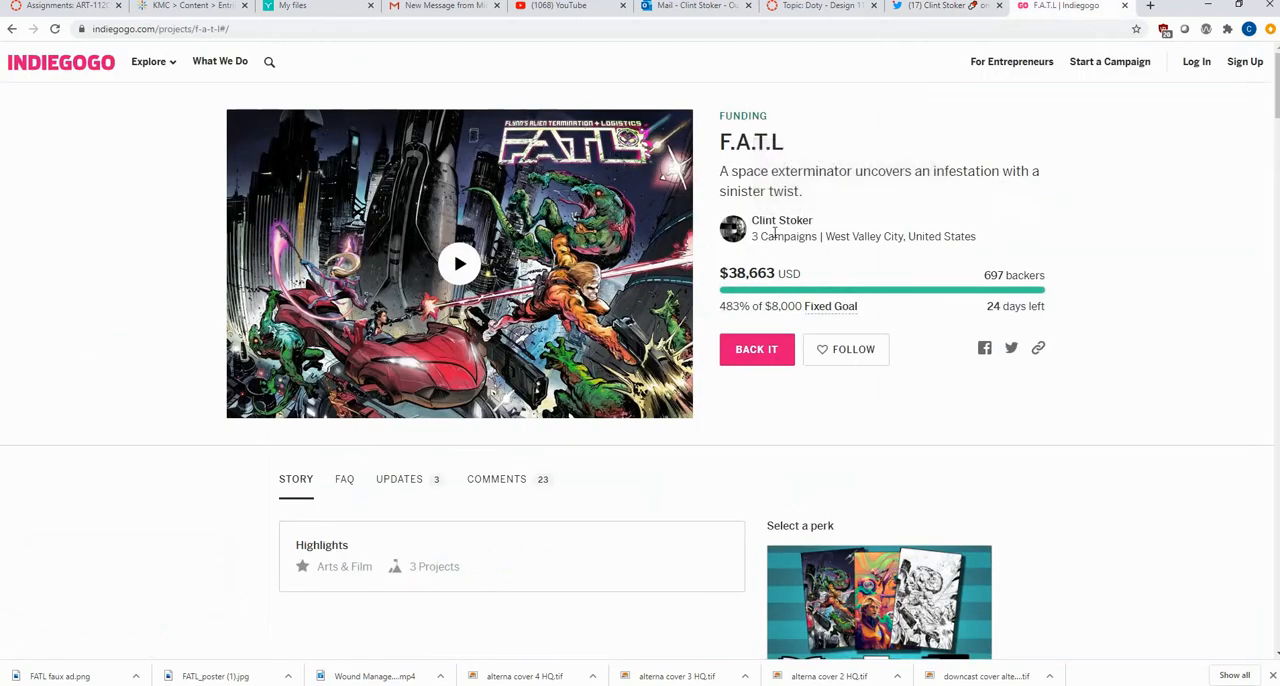
mouse_move(1136, 202)
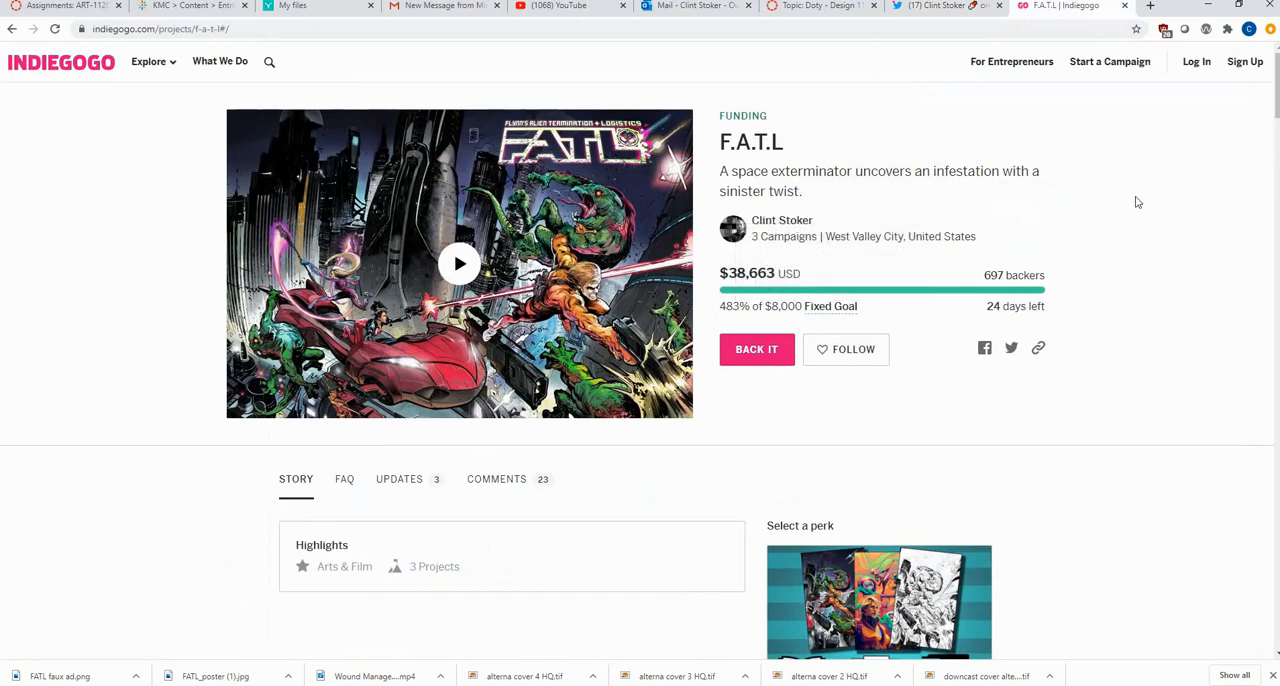
scroll(down, 3)
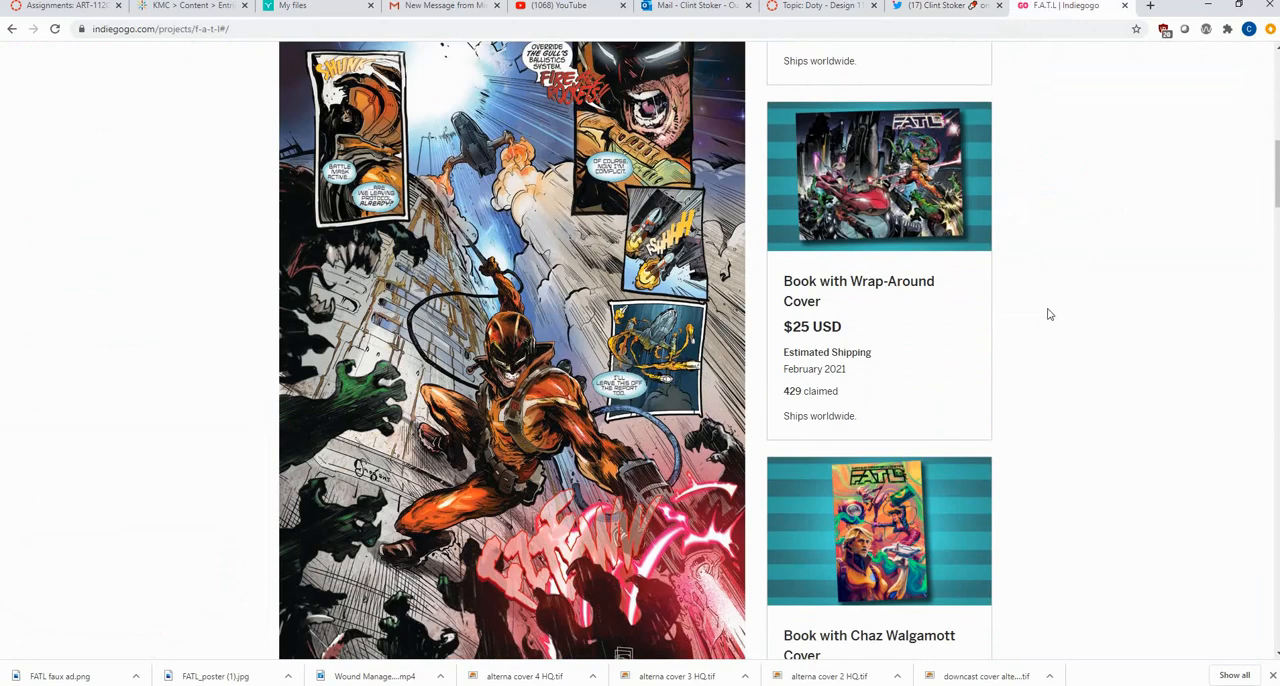
mouse_move(1040, 308)
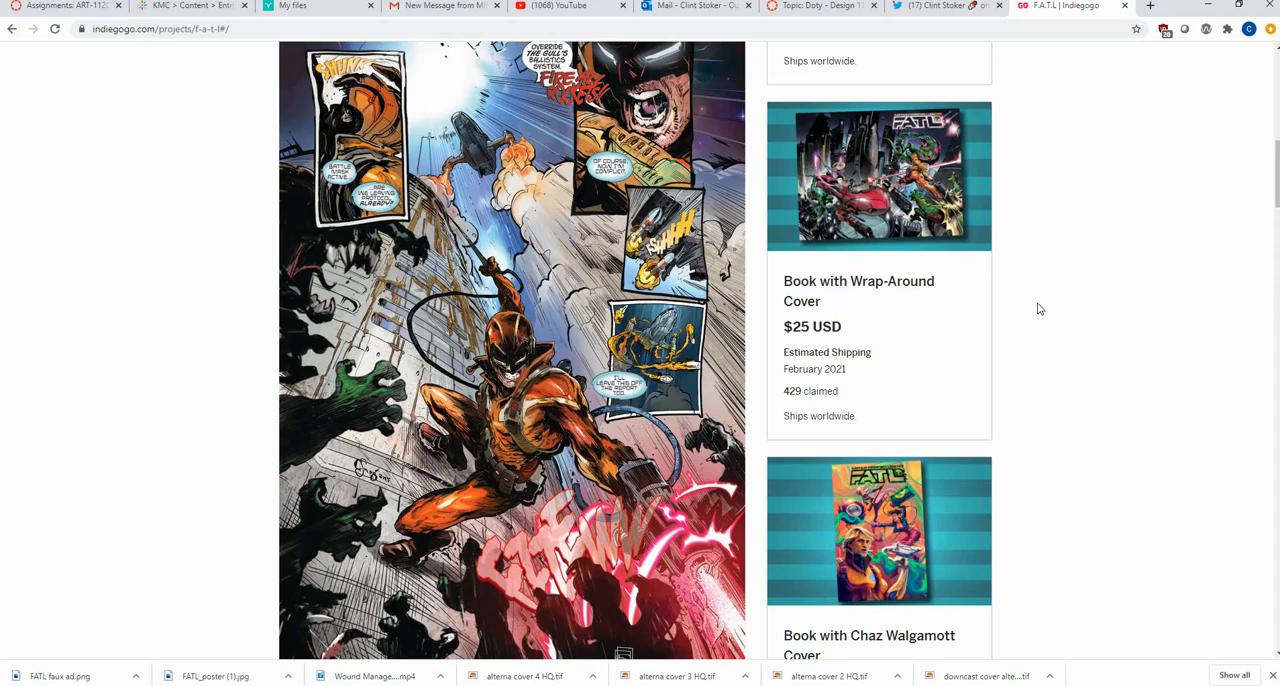
scroll(down, 3)
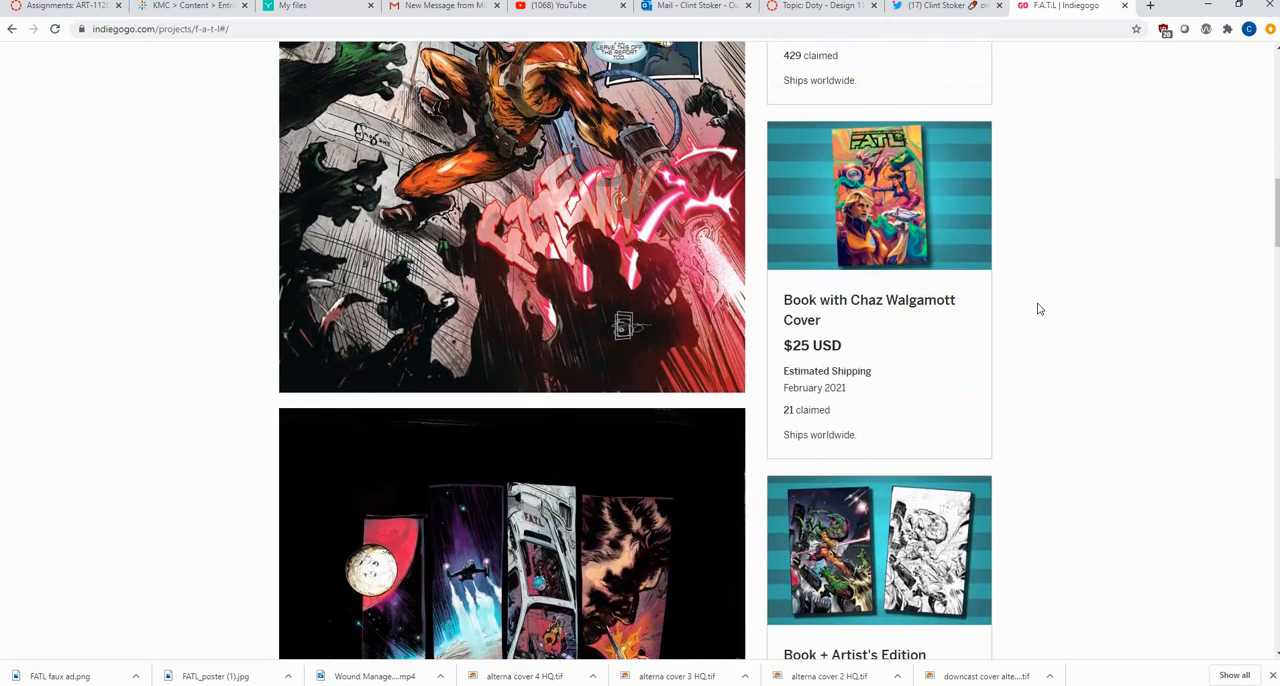
scroll(down, 3)
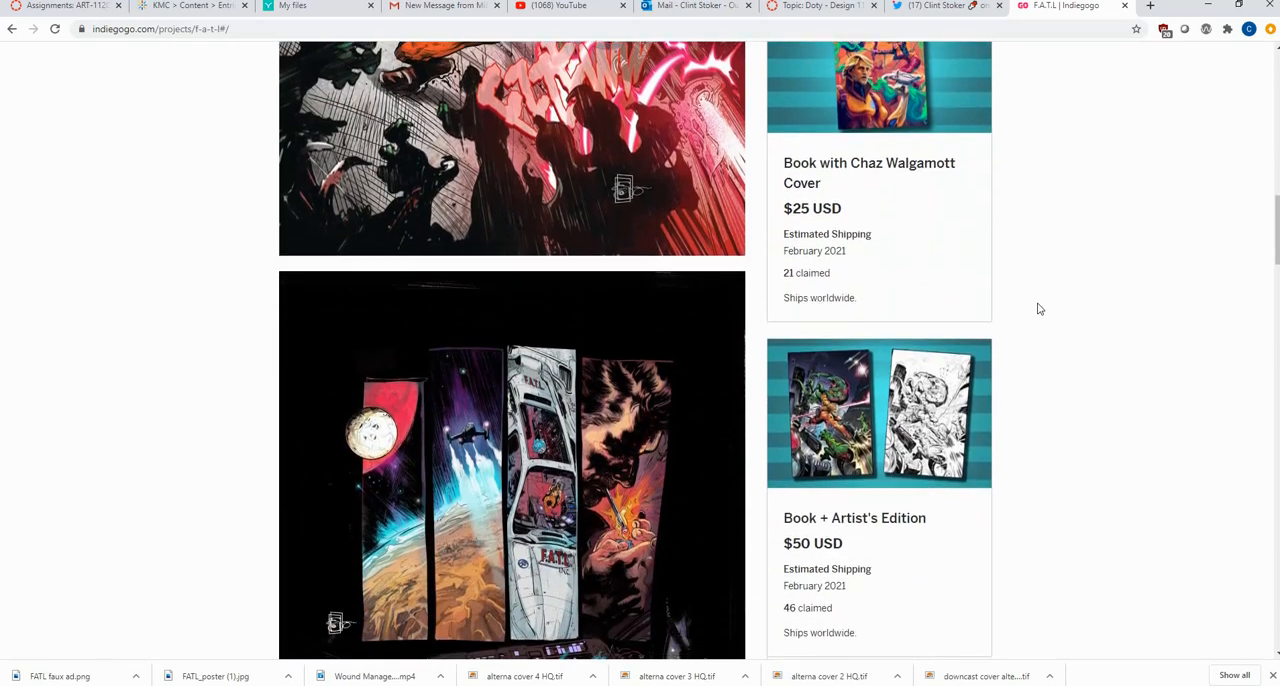
scroll(down, 3)
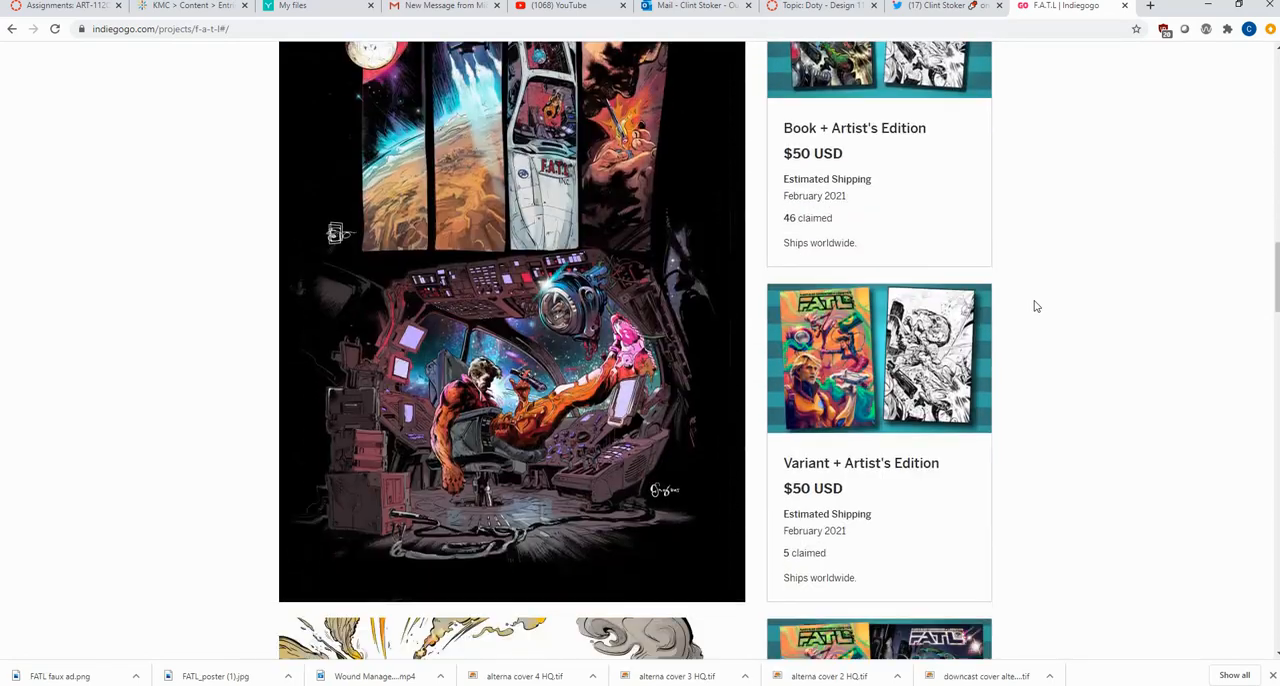
scroll(down, 3)
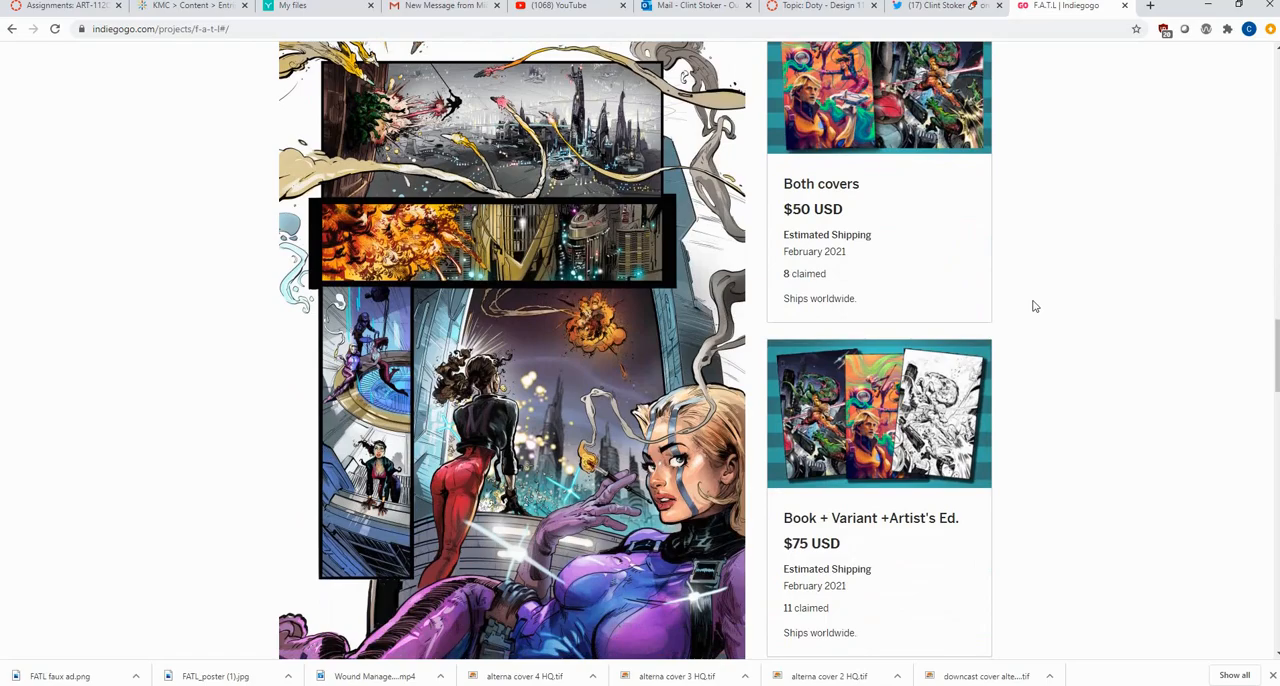
Return to the campaign's funding summary at the top of the page.
scroll(up, 3)
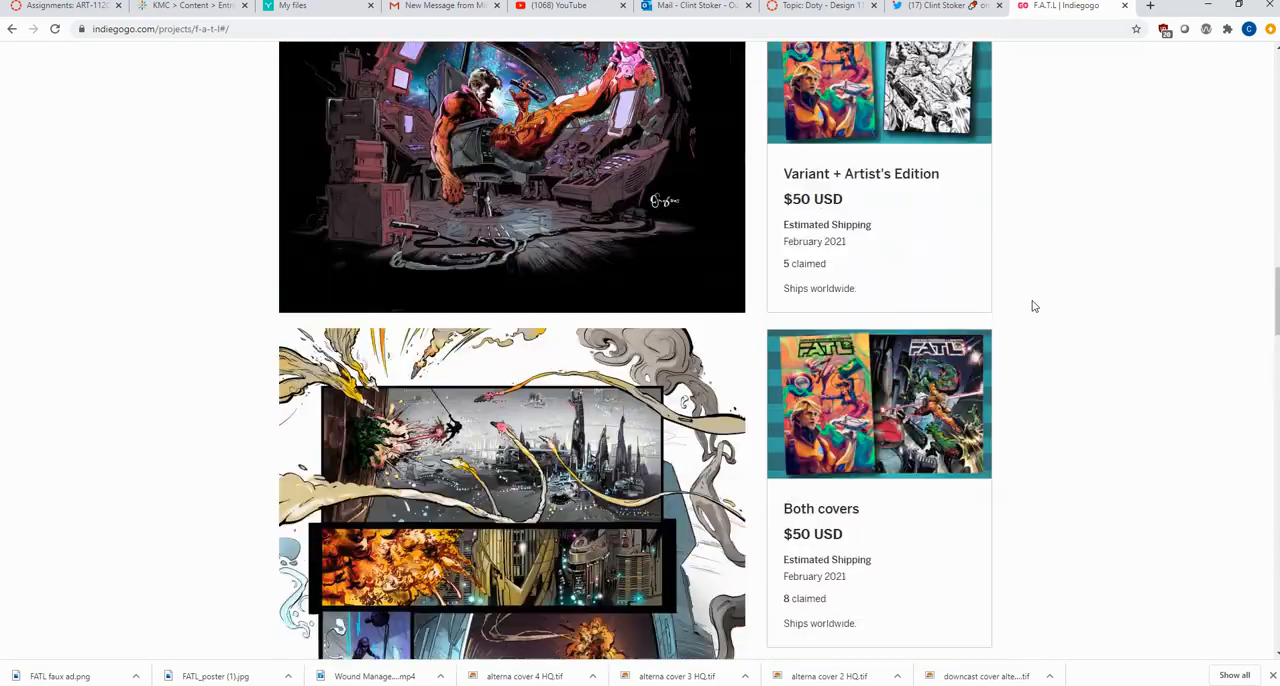
scroll(up, 3)
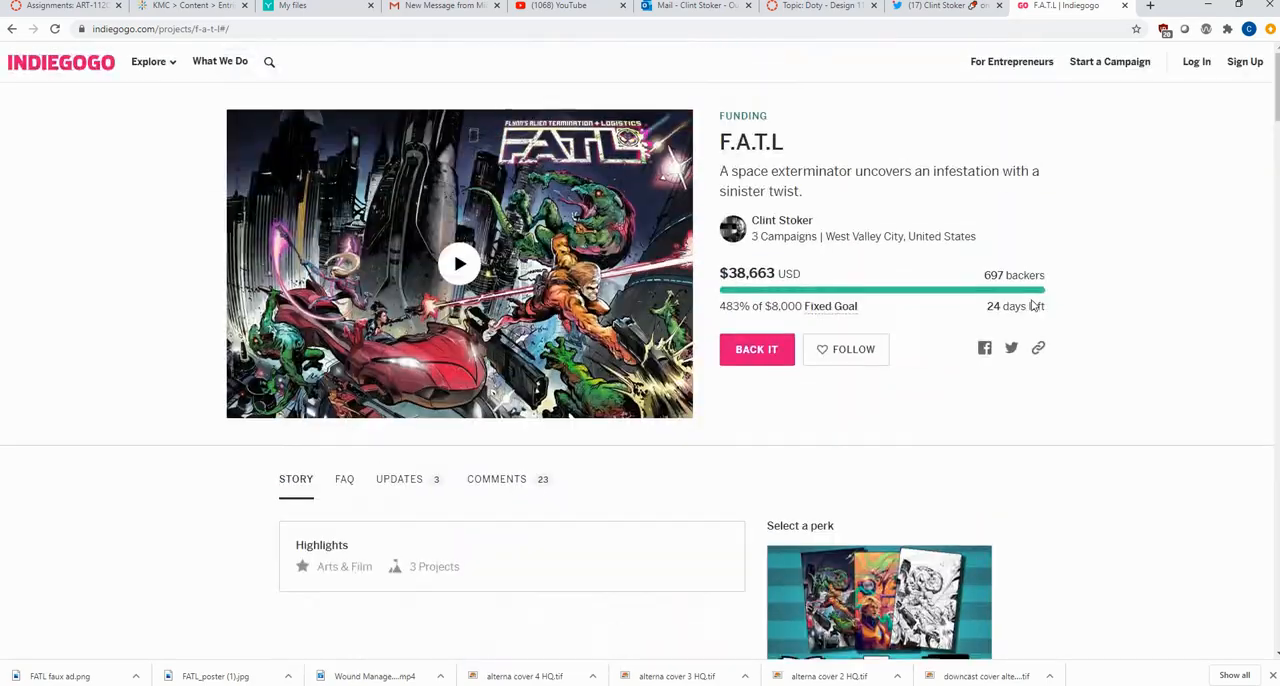